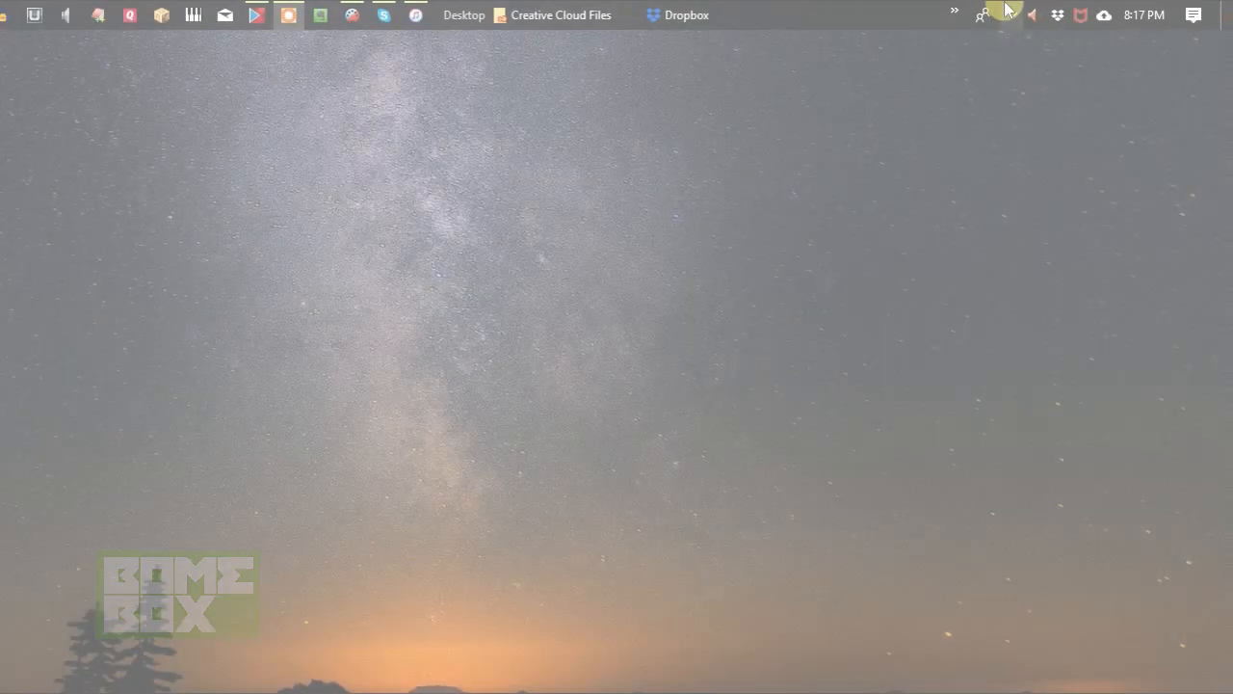
Open the Bome Network v1.2.1 menu from the Windows notification area.
{"action": "left_click", "coordinate": [954, 12]}
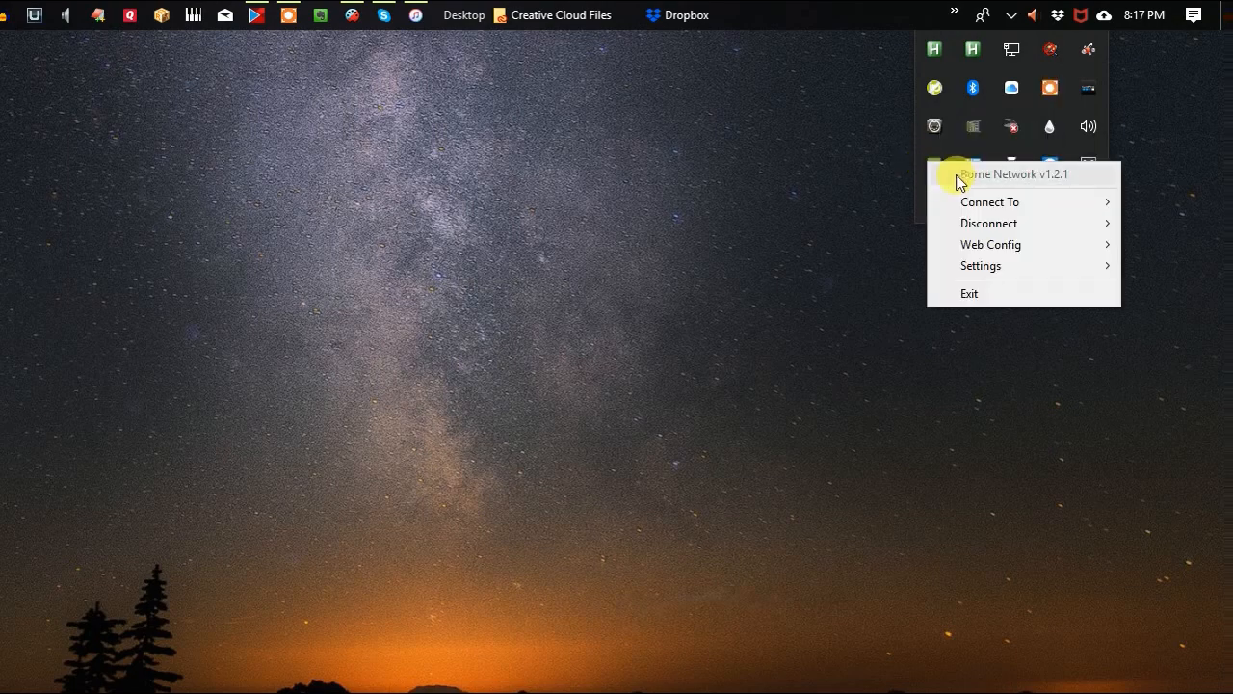
{"action": "mouse_move", "coordinate": [990, 244]}
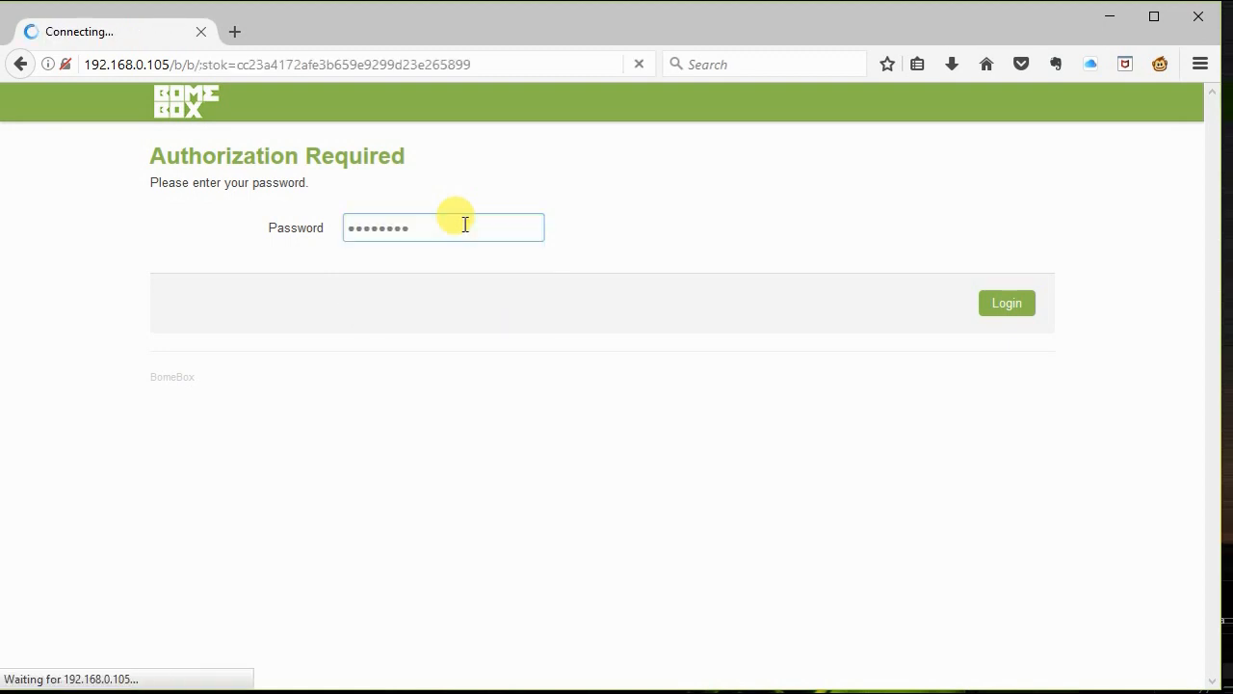
Log in and run Keystroke_to_MIDI_by_channel.bmtp from MIDI Translator, then begin assigning MIDI aliases.
{"action": "left_click", "coordinate": [1006, 303]}
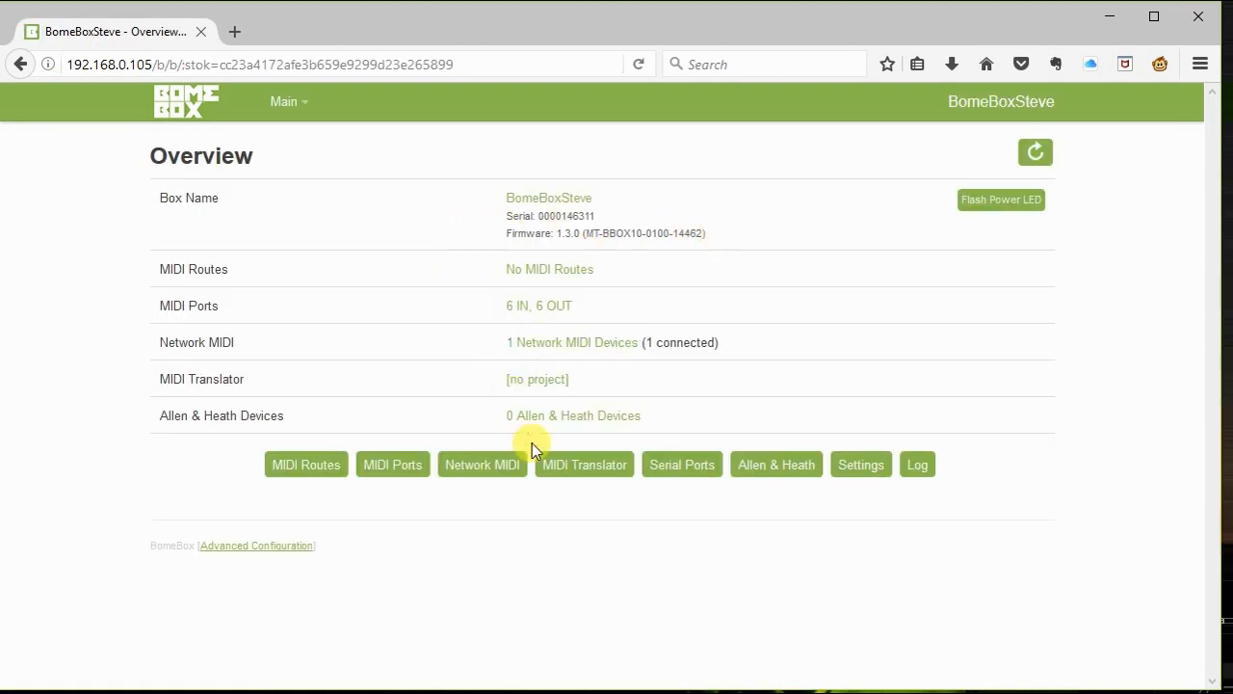
{"action": "left_click", "coordinate": [584, 464]}
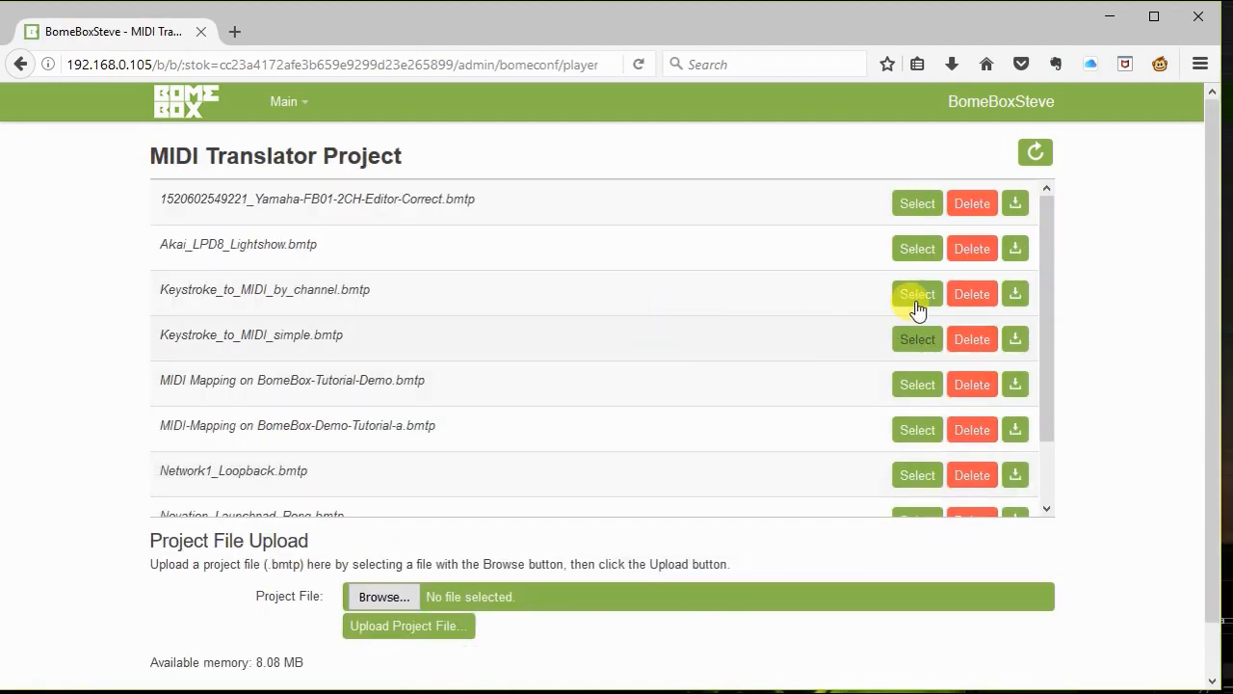
{"action": "left_click", "coordinate": [916, 294]}
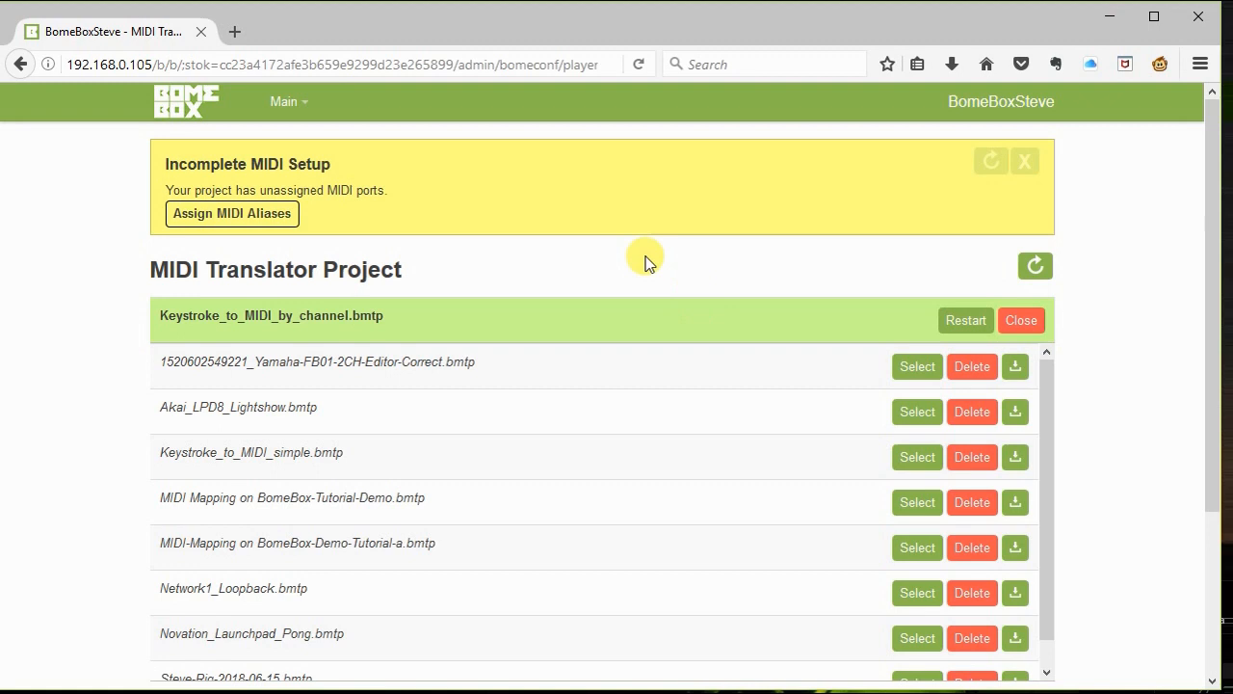
{"action": "left_click", "coordinate": [231, 213]}
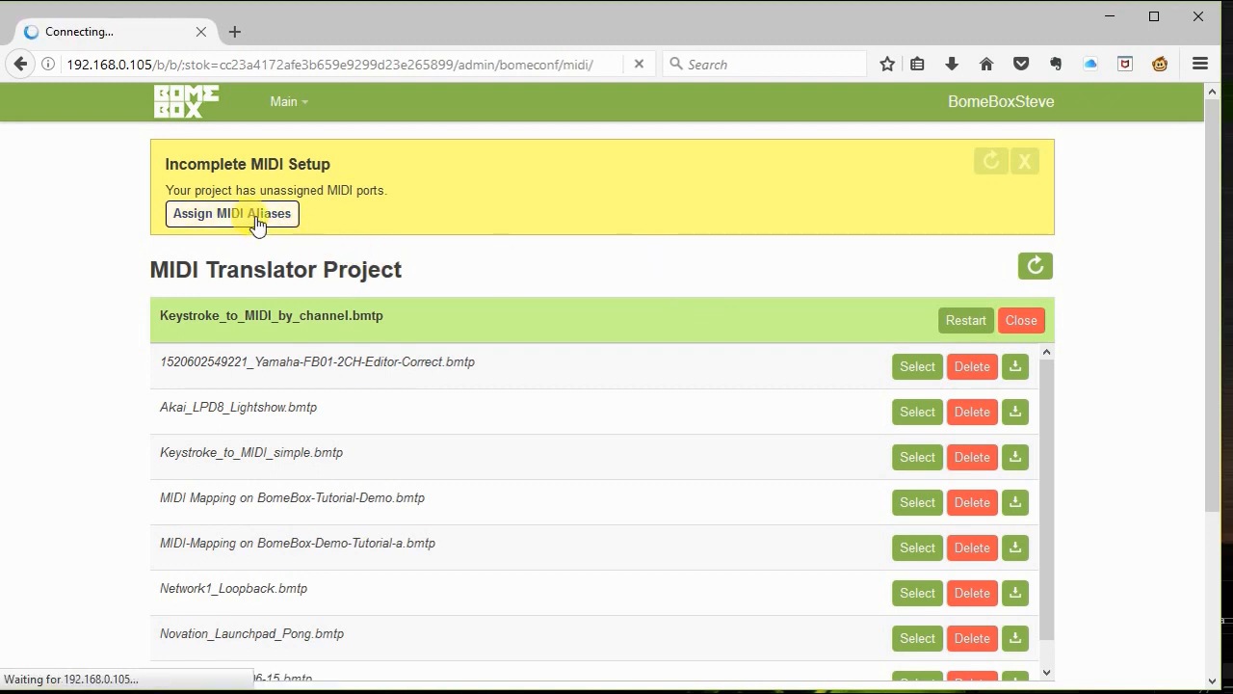
Scroll the MIDI Ports page past the MIDI Output list to reach Save.
{"action": "left_click", "coordinate": [231, 213]}
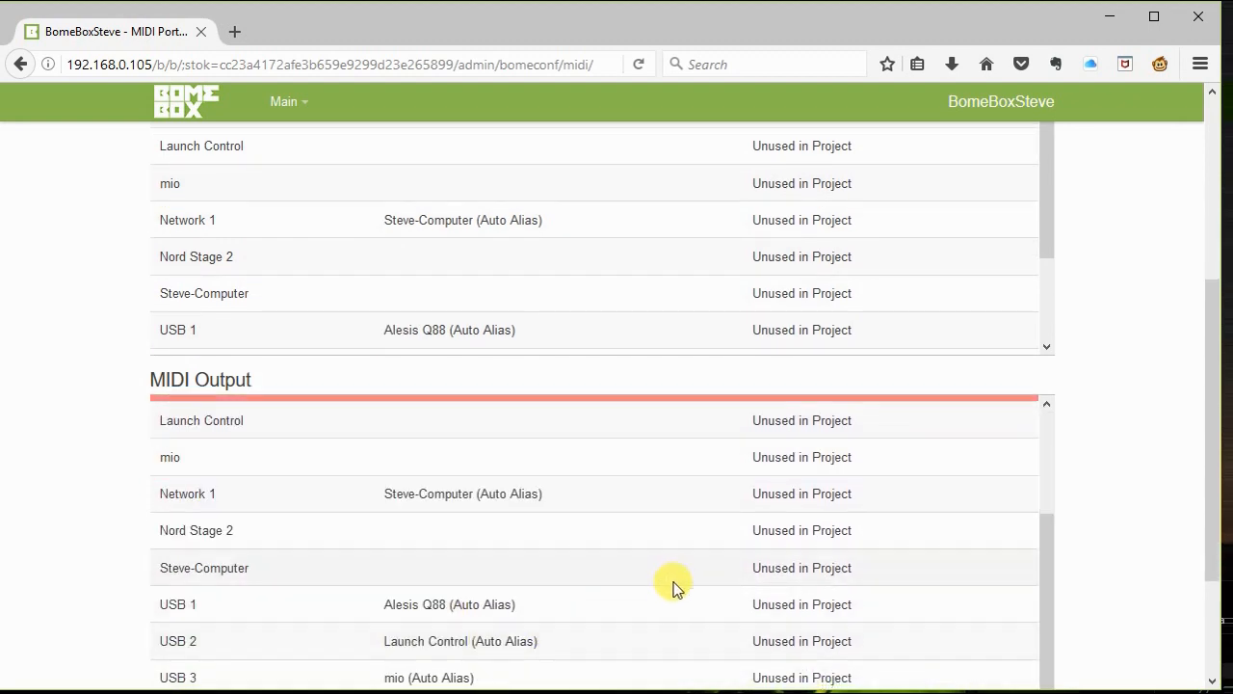
{"action": "scroll", "scroll_direction": "down", "scroll_amount": 3}
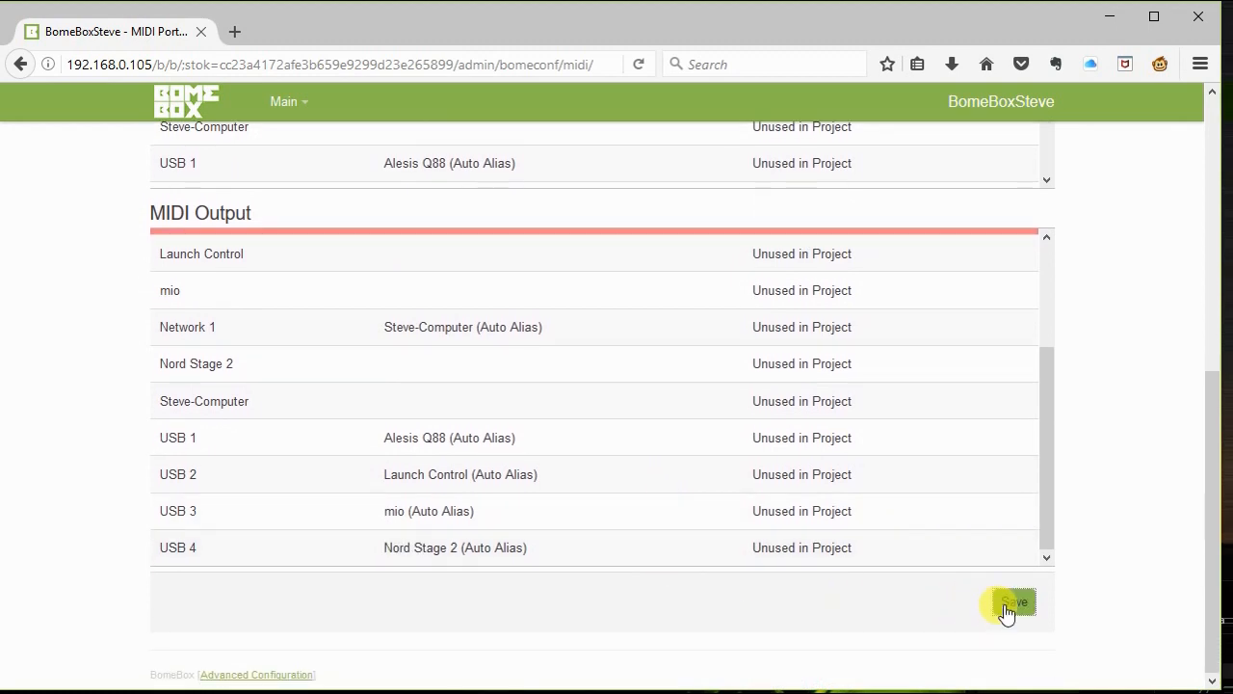